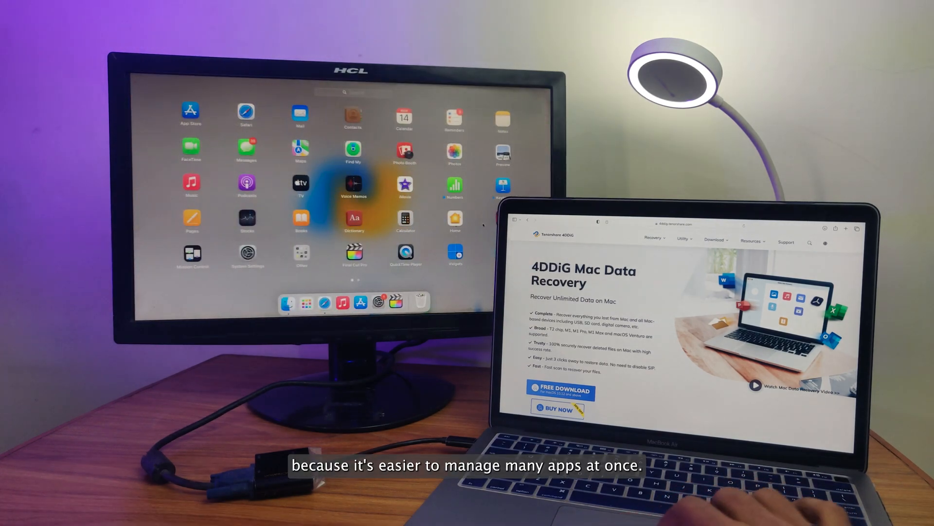
Choose Restart from the Apple menu and confirm restarting the Mac now
{"action": "scroll", "scroll_direction": "down", "scroll_amount": 3}
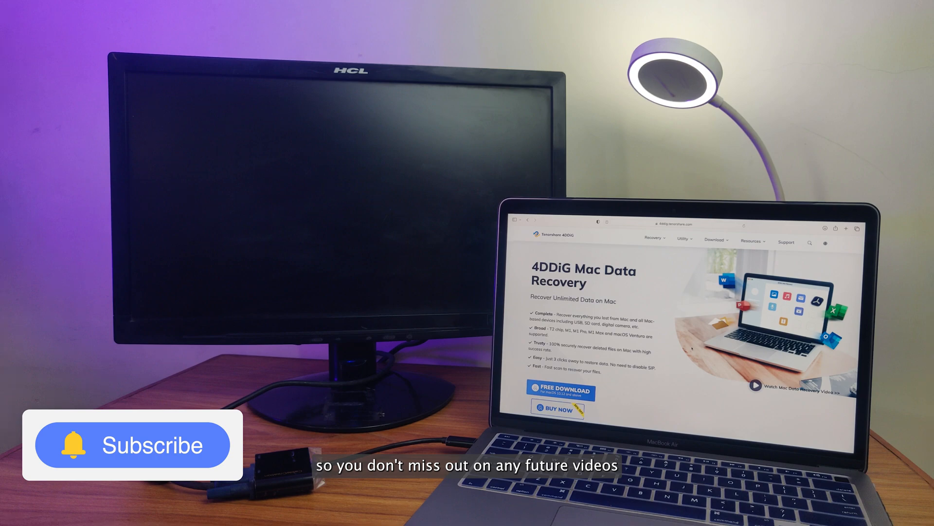
{"action": "left_click", "coordinate": [14, 6]}
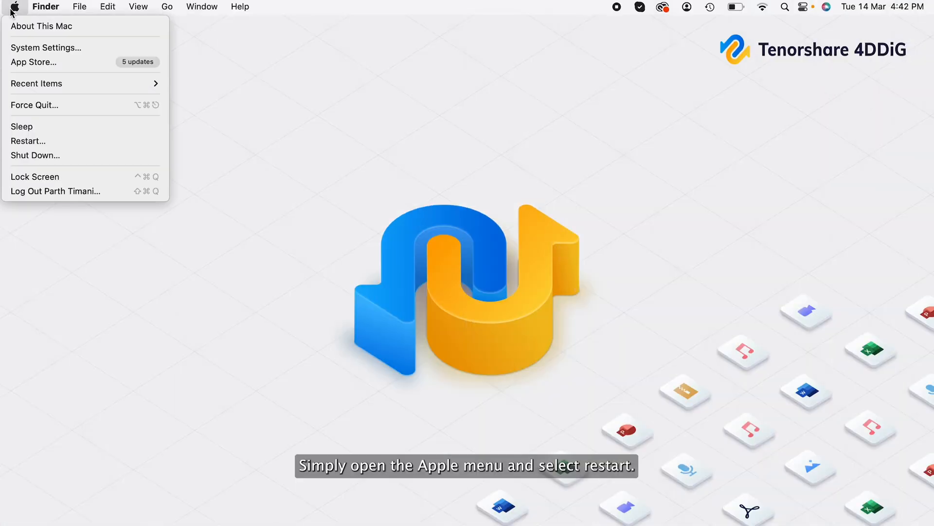
{"action": "mouse_move", "coordinate": [29, 141]}
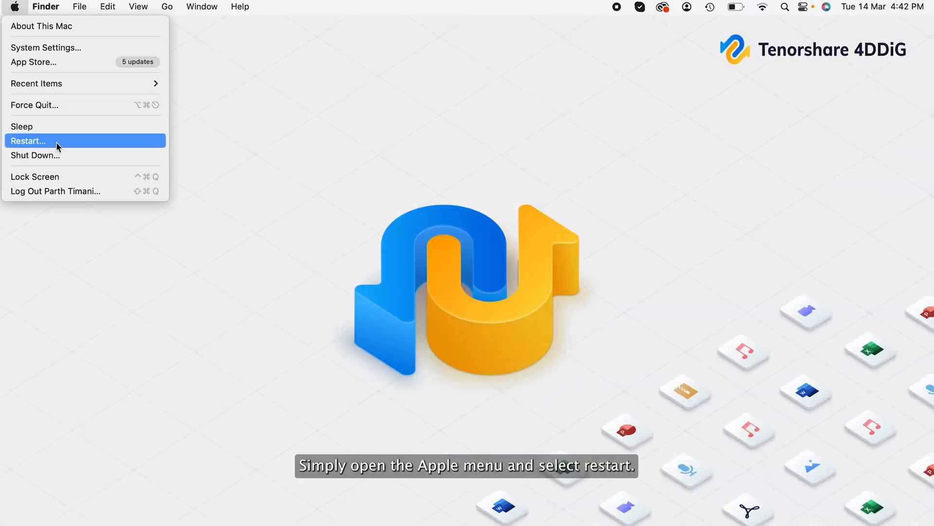
{"action": "left_click", "coordinate": [28, 141]}
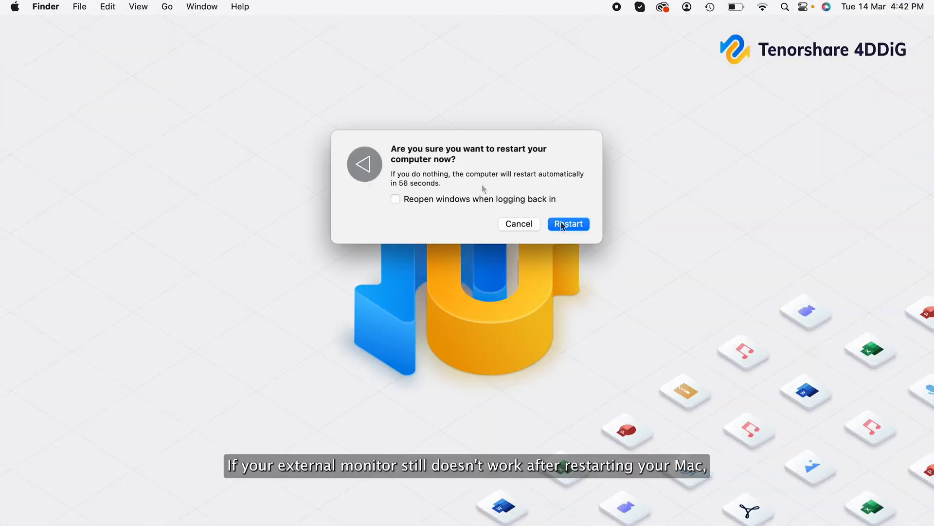
{"action": "left_click", "coordinate": [567, 223]}
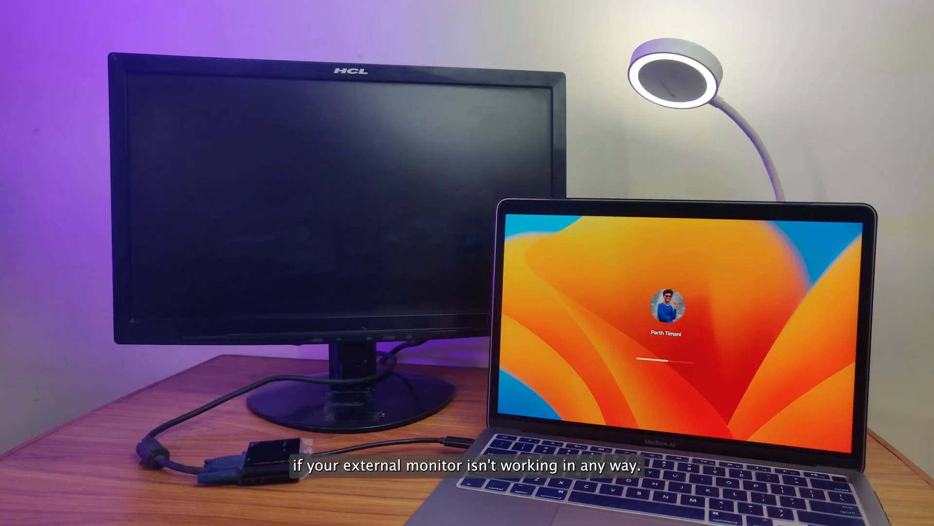
Let the MacBook reboot to the login screen, then reopen the Apple menu
{"action": "left_click", "coordinate": [14, 7]}
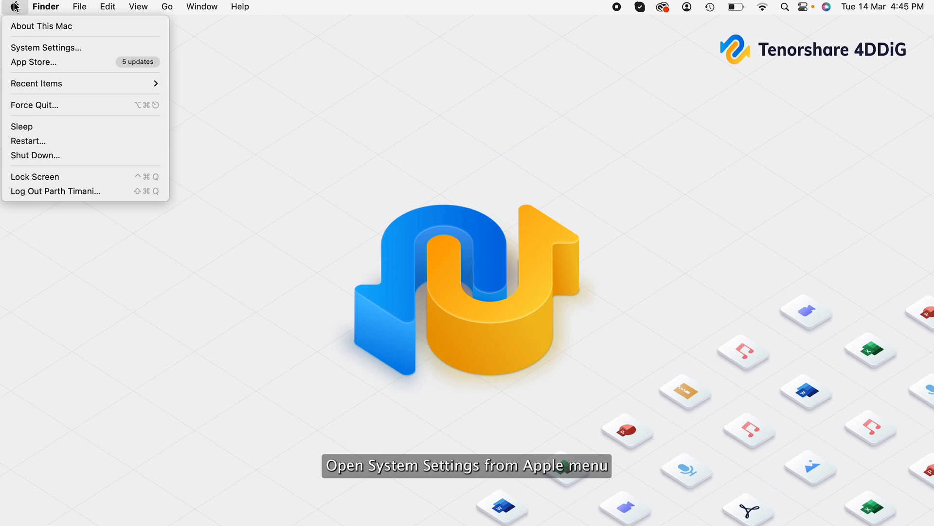
Begin installing the macOS Ventura 13.2.1 update from General > Software Update
{"action": "left_click", "coordinate": [46, 48]}
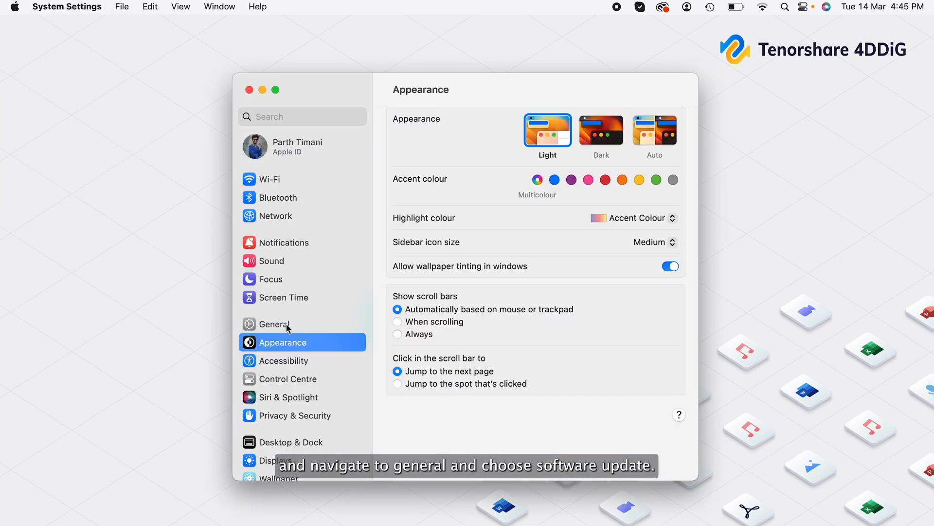
{"action": "left_click", "coordinate": [274, 323]}
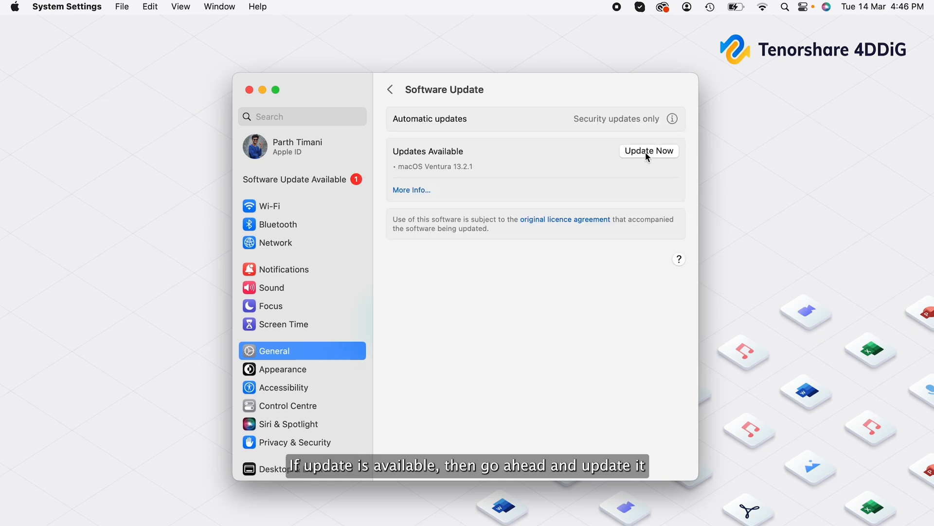
{"action": "left_click", "coordinate": [648, 151]}
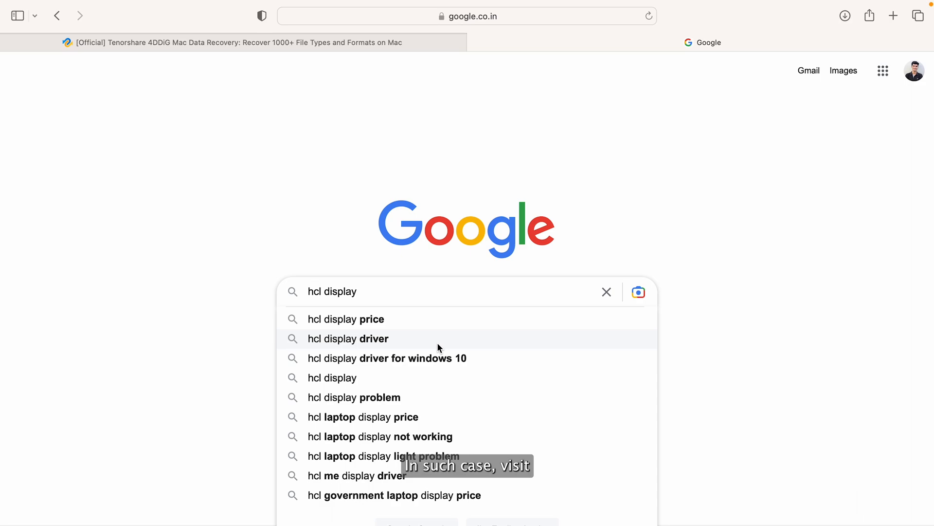
Search 'hcl display driver' and scroll Solvusoft's HCL Monitor Drivers page
{"action": "left_click", "coordinate": [348, 338]}
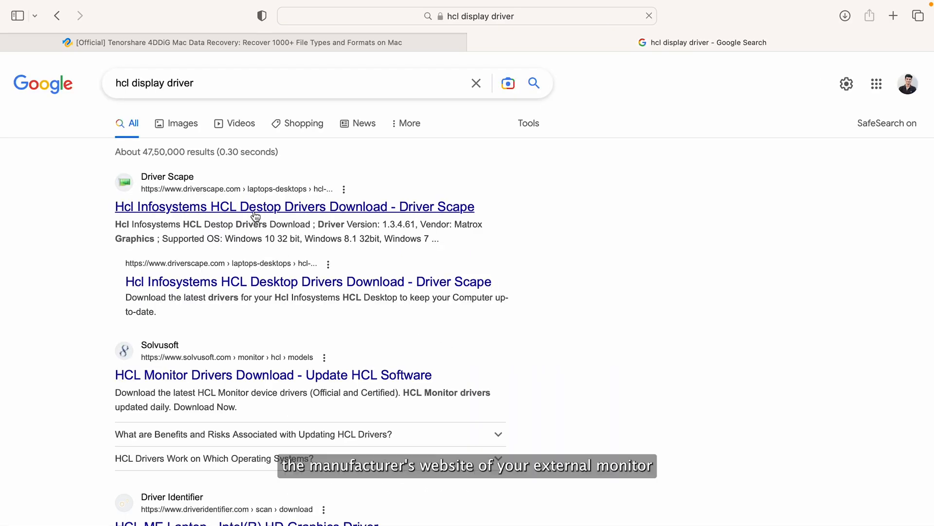
{"action": "left_click", "coordinate": [273, 375]}
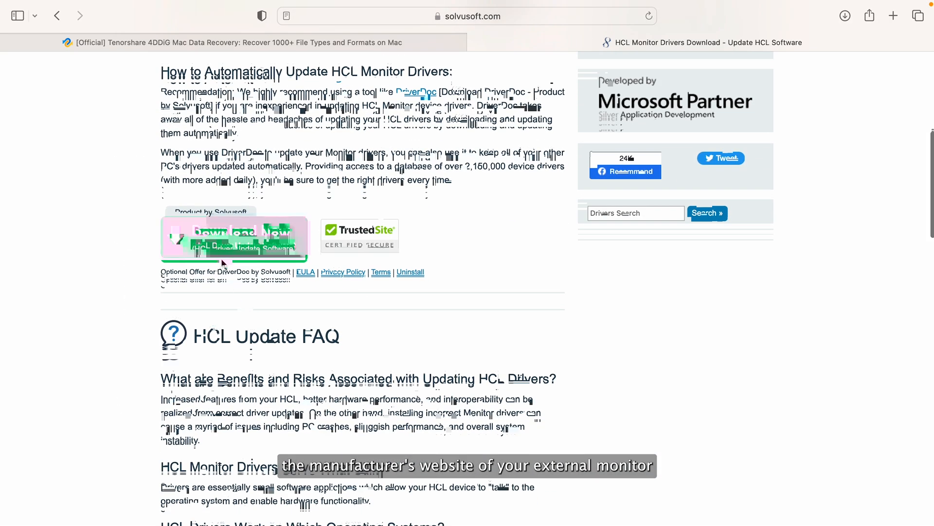
{"action": "scroll", "scroll_direction": "down", "scroll_amount": 3}
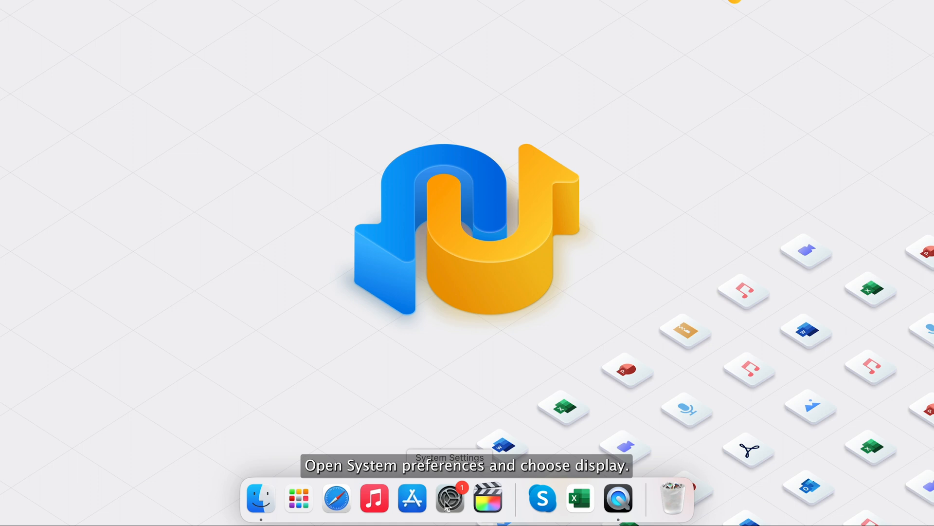
Check the Displays pane and keep HCMEEWBD11 as the colour profile
{"action": "left_click", "coordinate": [450, 498]}
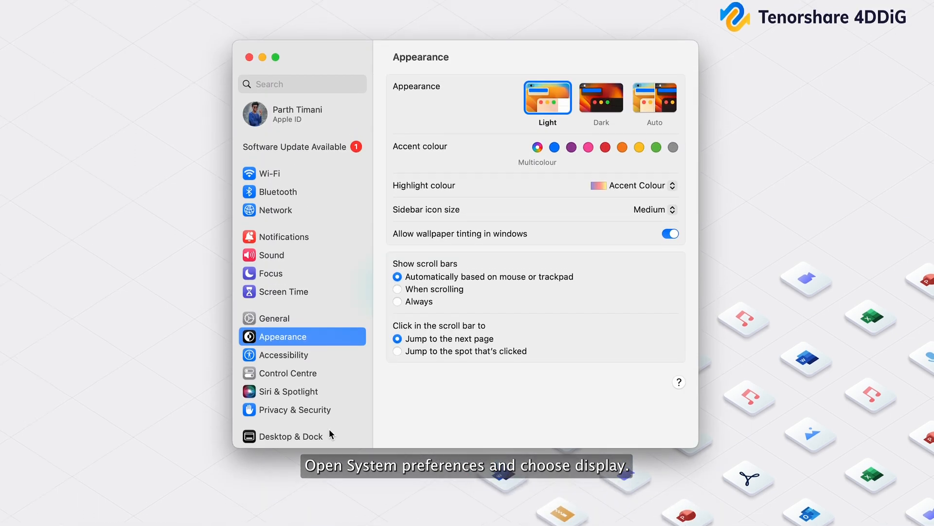
{"action": "left_click", "coordinate": [281, 400]}
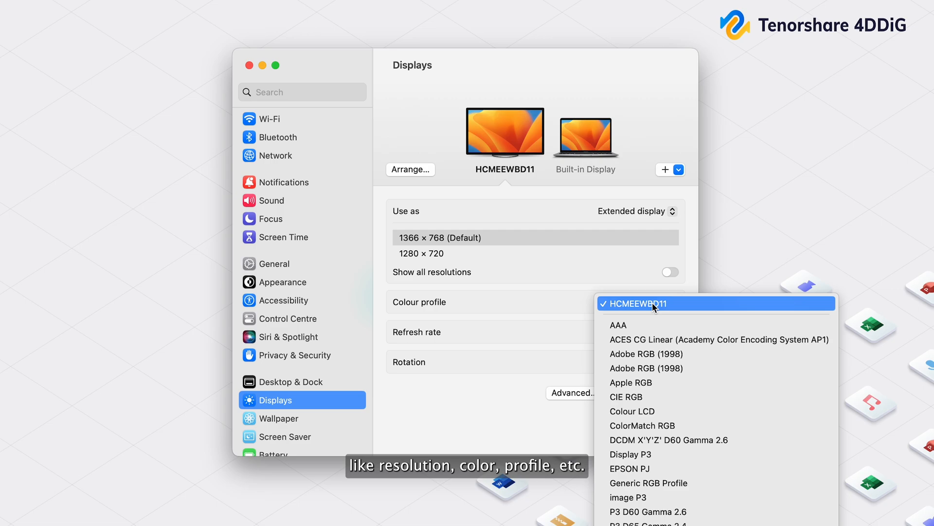
{"action": "left_click", "coordinate": [639, 303]}
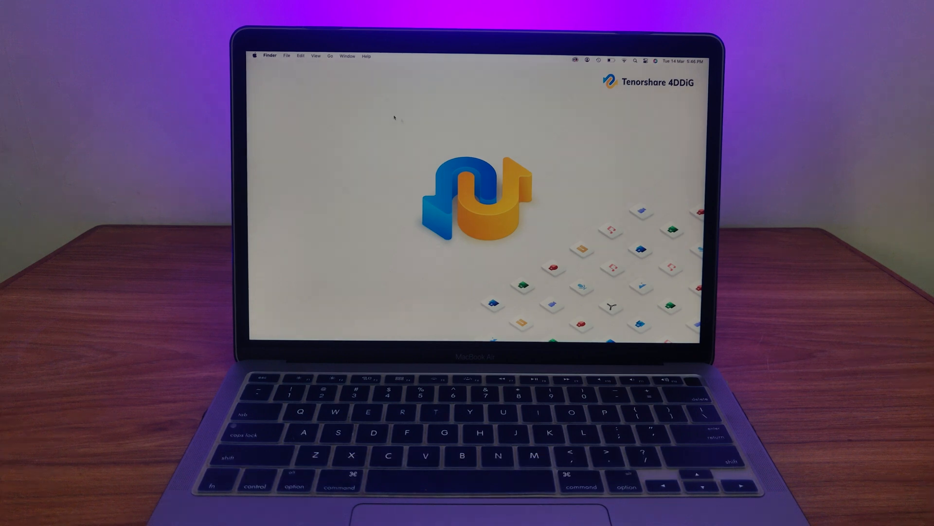
{"action": "left_click", "coordinate": [254, 56]}
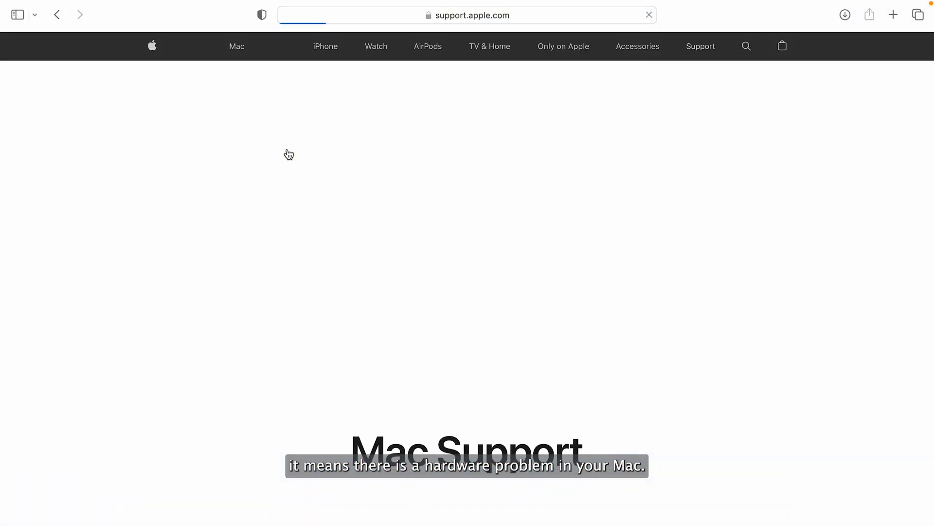
{"action": "scroll", "scroll_direction": "down", "scroll_amount": 3}
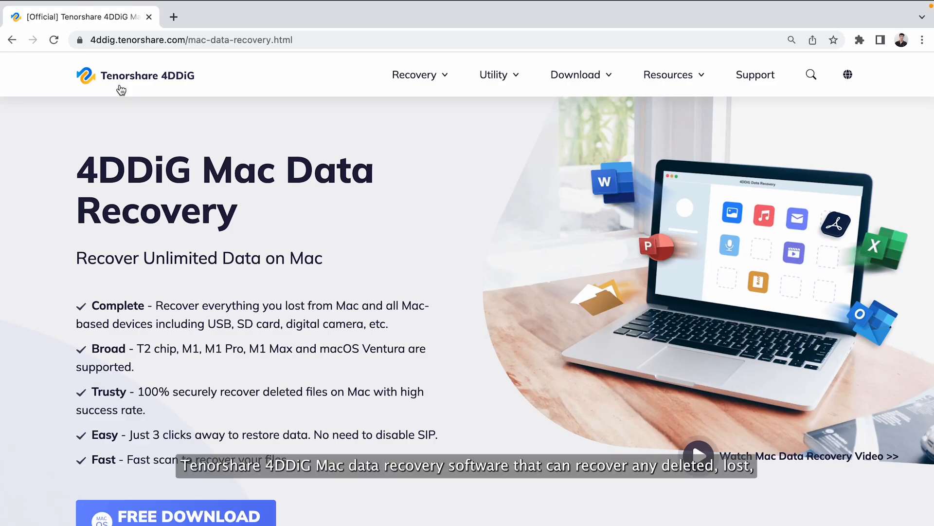
Highlight the 4DDiG Mac Data Recovery title, scroll the page, and start the free macOS download
{"action": "double_click", "coordinate": [87, 170]}
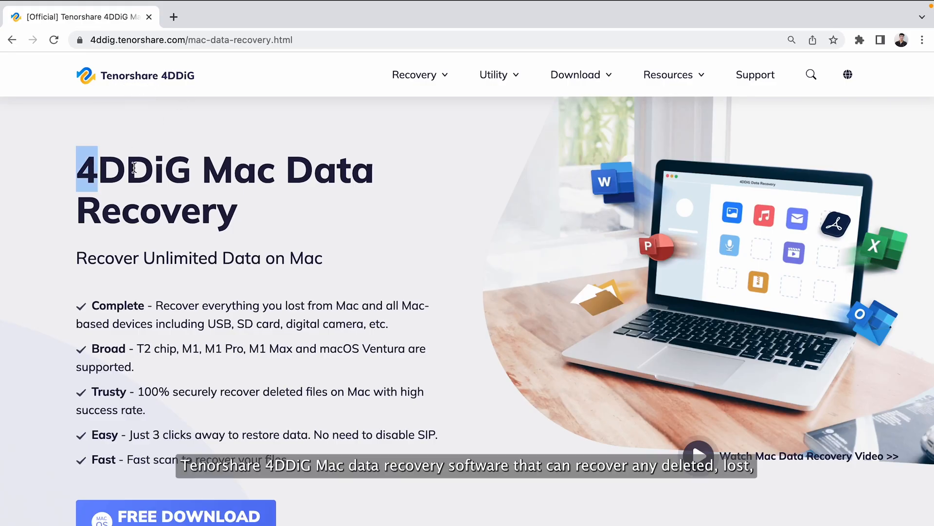
{"action": "left_click_drag", "start_coordinate": [87, 170], "coordinate": [241, 229]}
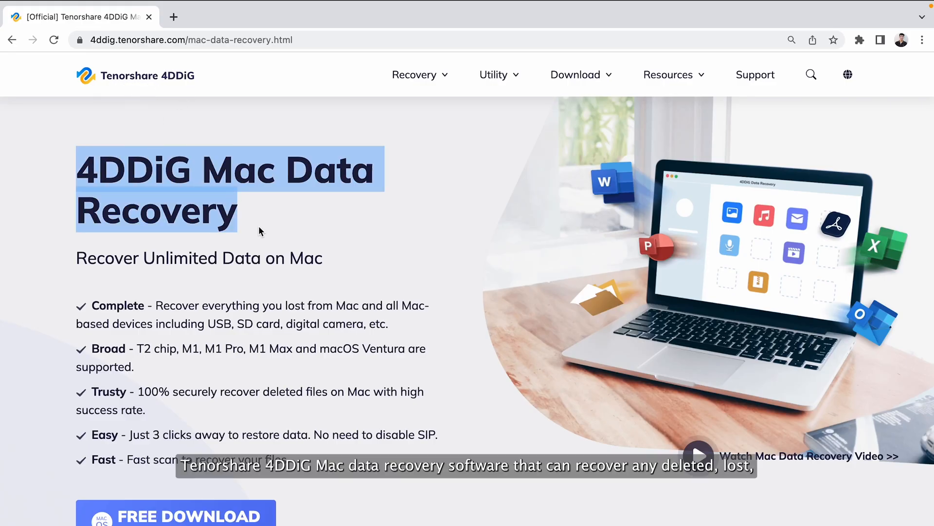
{"action": "scroll", "scroll_direction": "down", "scroll_amount": 3}
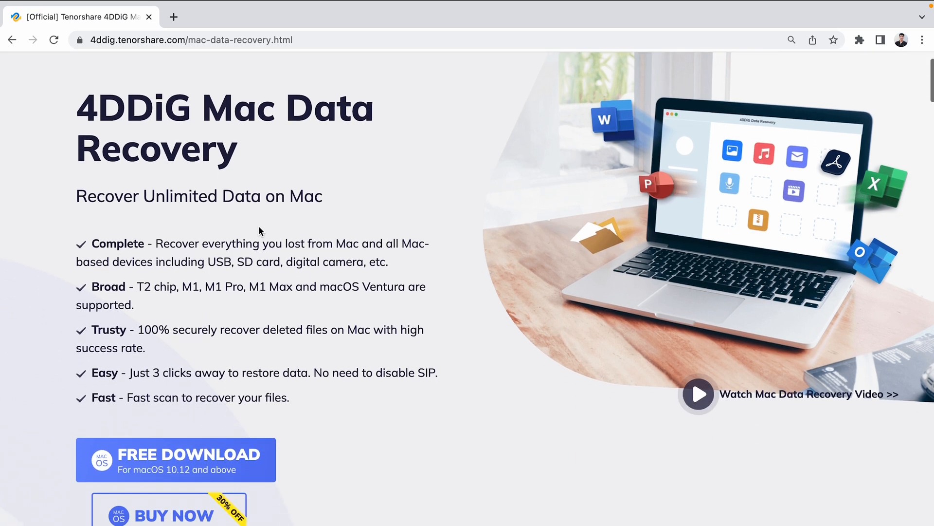
{"action": "scroll", "scroll_direction": "down", "scroll_amount": 3}
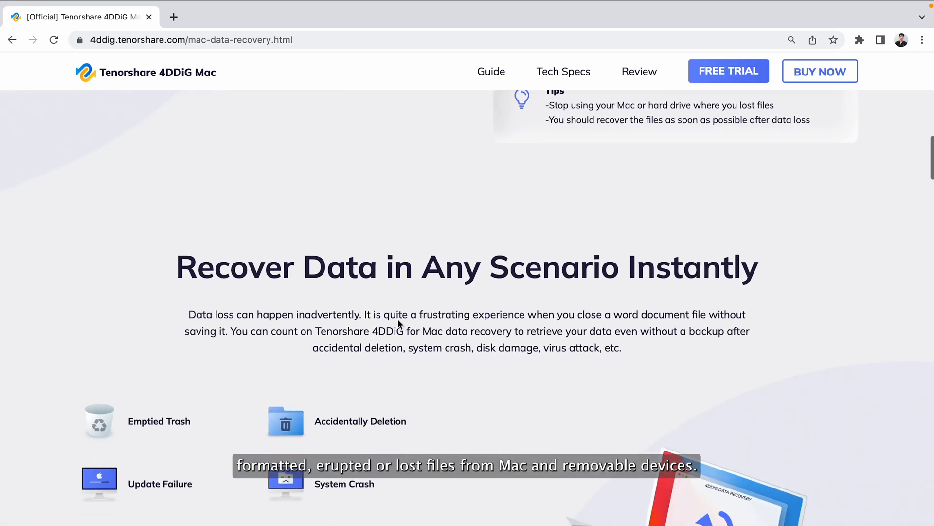
{"action": "scroll", "scroll_direction": "down", "scroll_amount": 3}
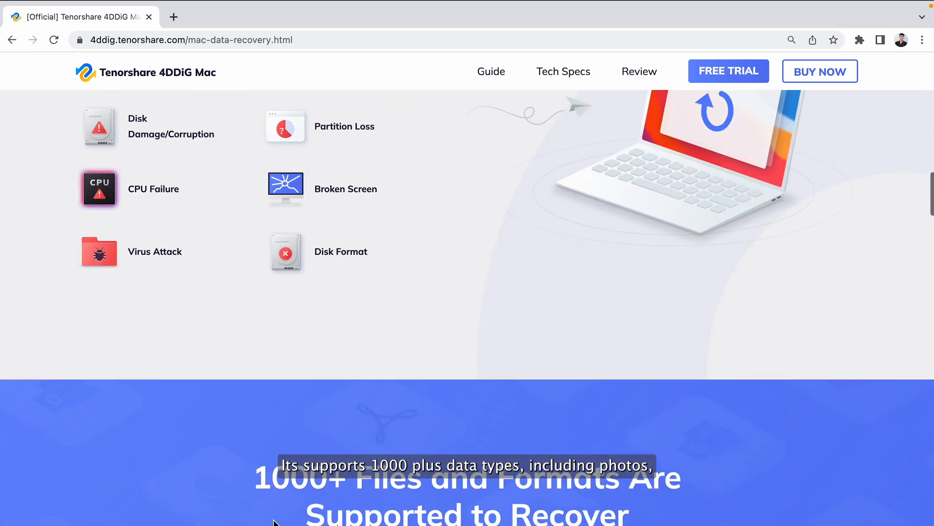
{"action": "scroll", "scroll_direction": "down", "scroll_amount": 3}
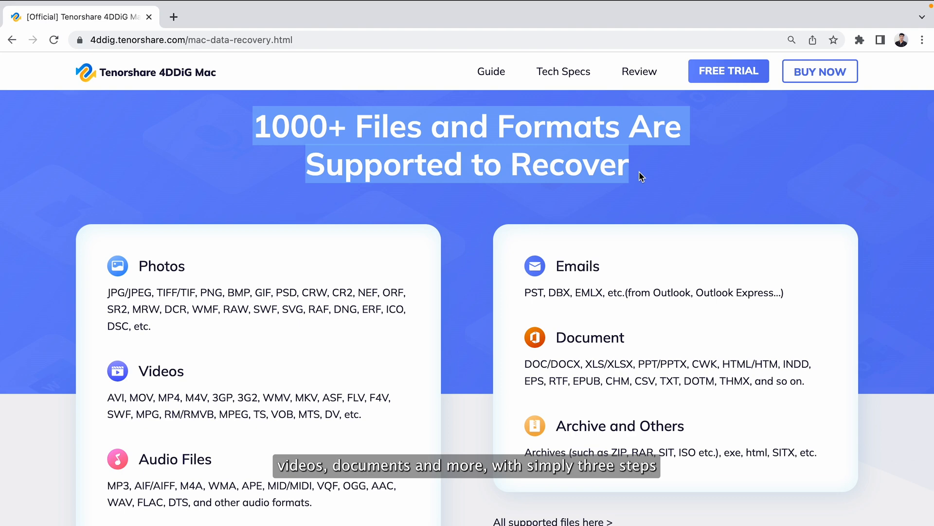
{"action": "scroll", "scroll_direction": "down", "scroll_amount": 3}
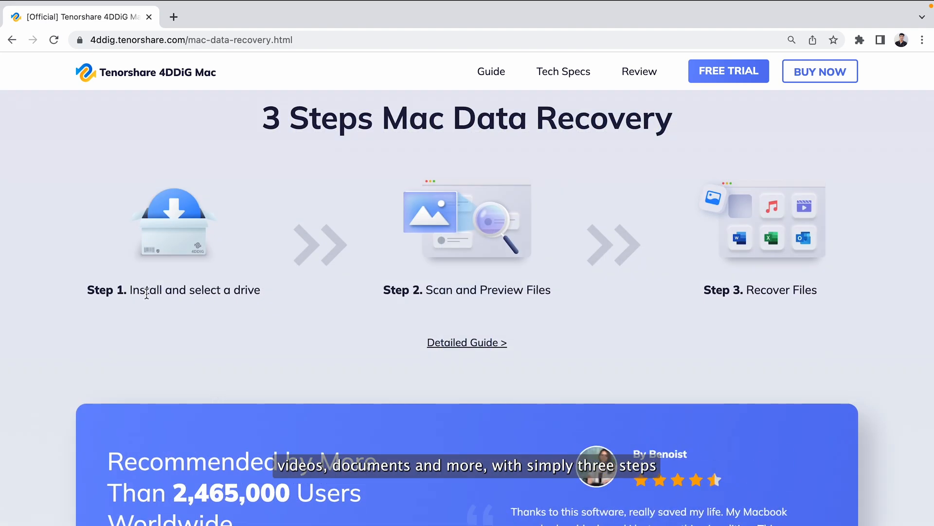
{"action": "scroll", "scroll_direction": "down", "scroll_amount": 3}
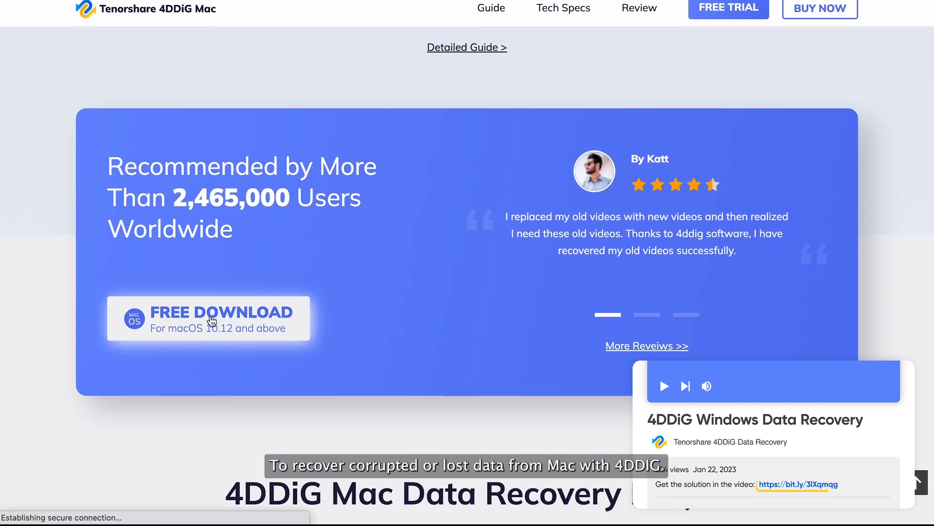
{"action": "left_click", "coordinate": [208, 320]}
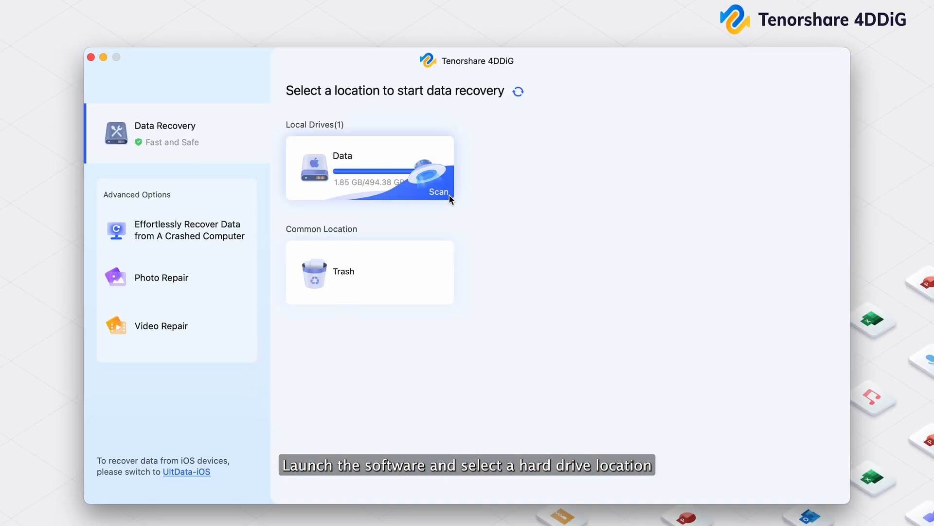
Scan Data for photos, videos and documents, and save three checked mp4 files to Desktop
{"action": "left_click", "coordinate": [438, 191]}
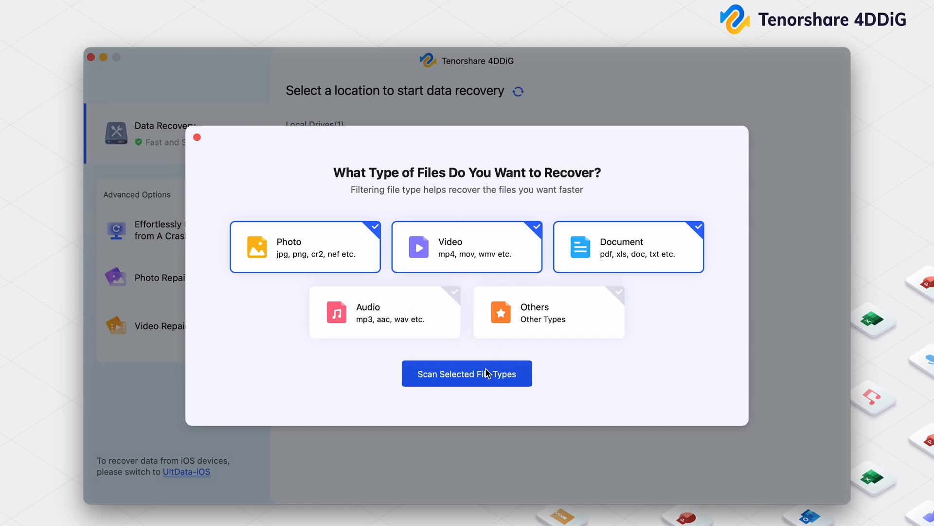
{"action": "left_click", "coordinate": [467, 373]}
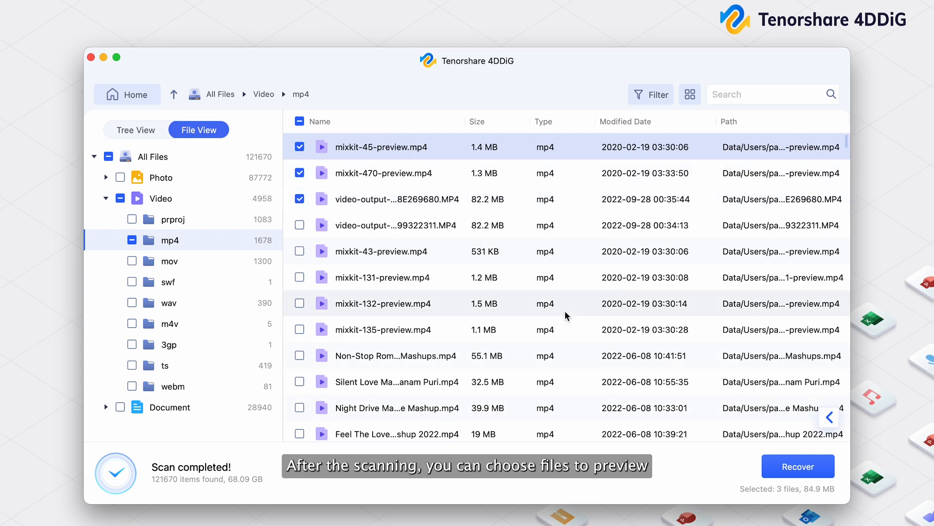
{"action": "left_click", "coordinate": [797, 467]}
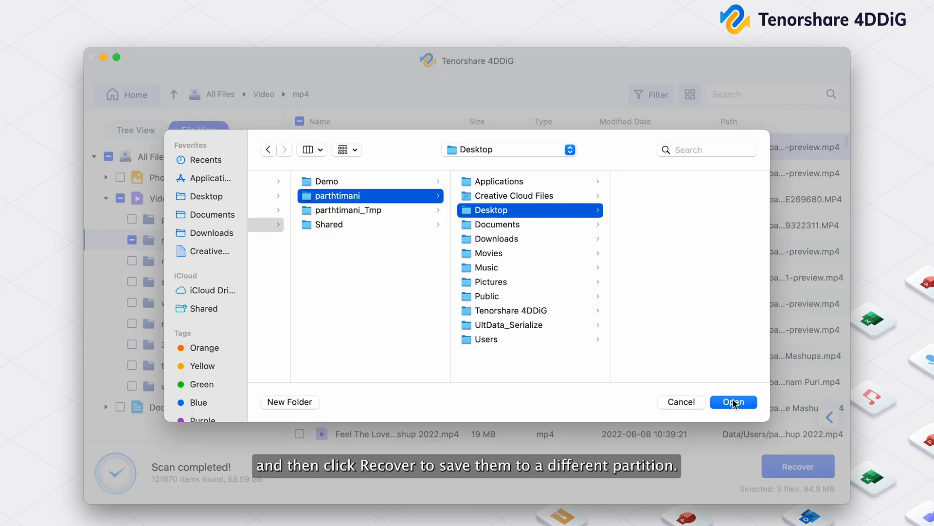
{"action": "left_click", "coordinate": [733, 401]}
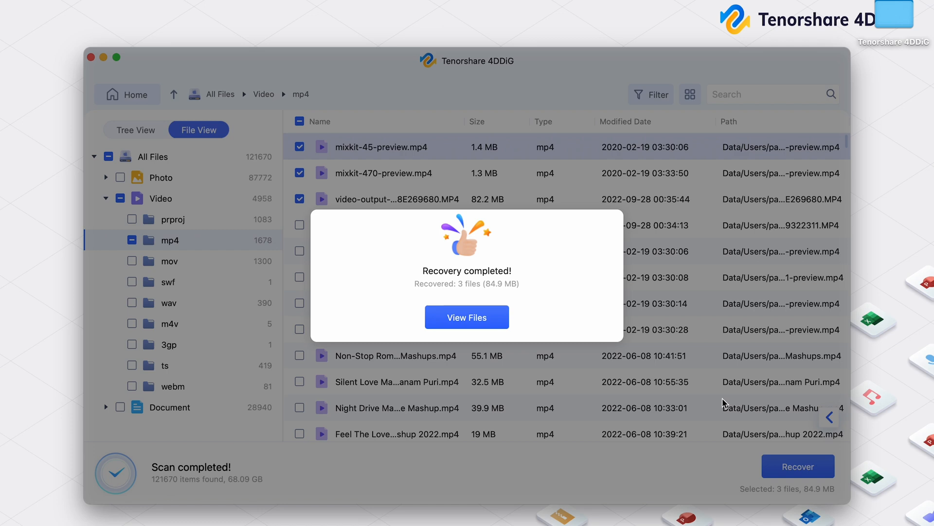
{"action": "left_click", "coordinate": [466, 316]}
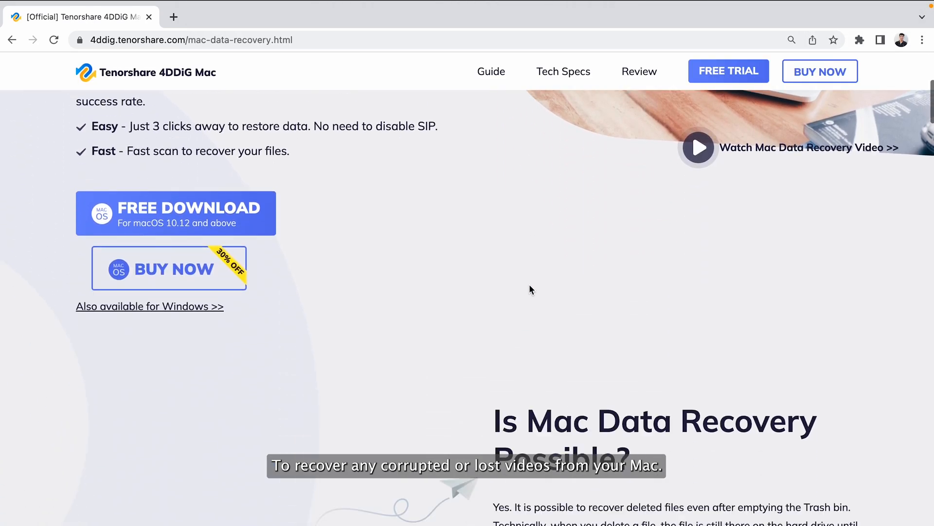
{"action": "scroll", "scroll_direction": "down", "scroll_amount": 3}
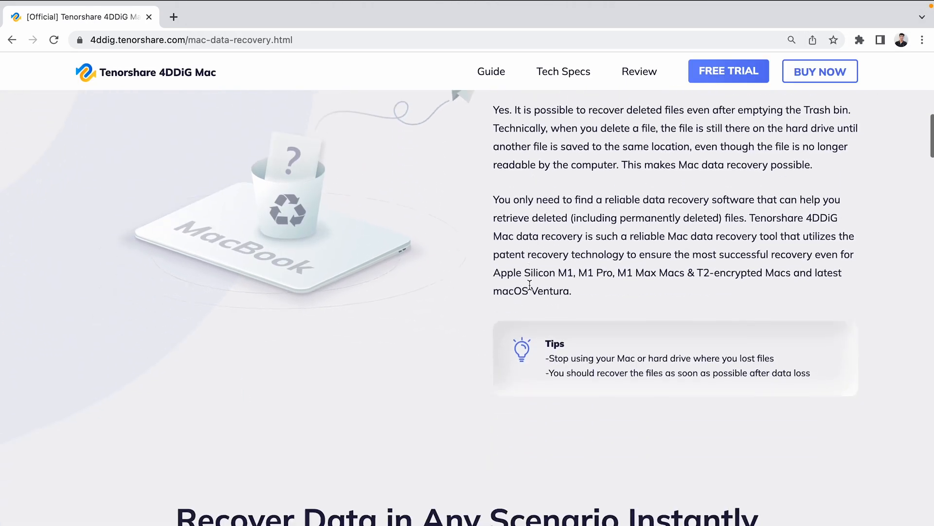
{"action": "scroll", "scroll_direction": "down", "scroll_amount": 3}
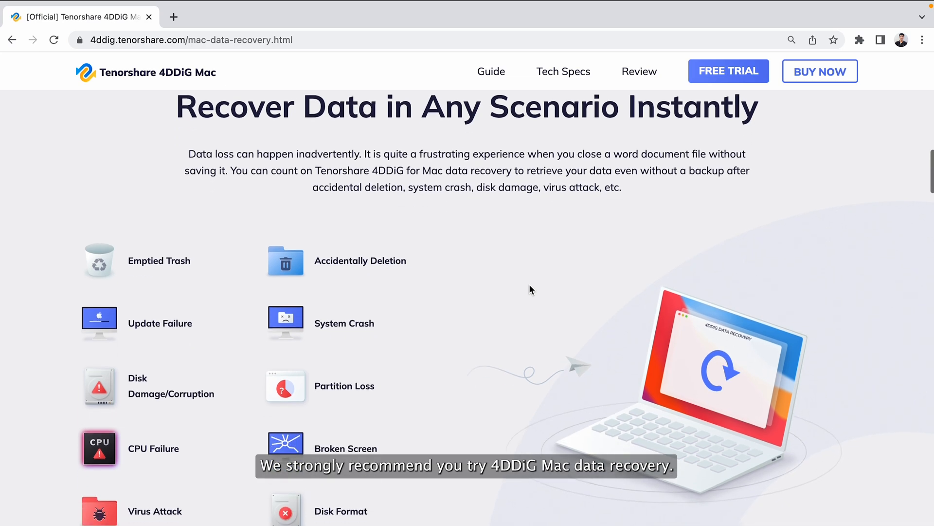
{"action": "scroll", "scroll_direction": "down", "scroll_amount": 3}
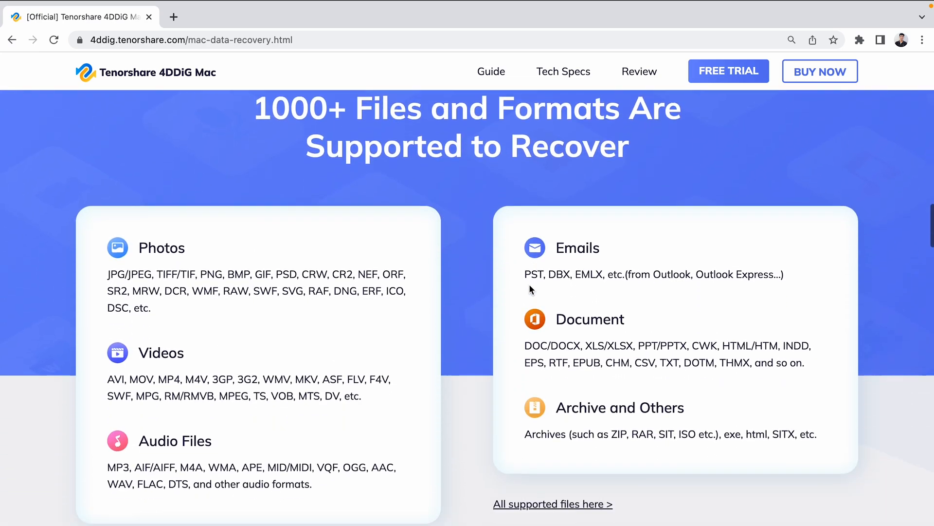
{"action": "scroll", "scroll_direction": "down", "scroll_amount": 3}
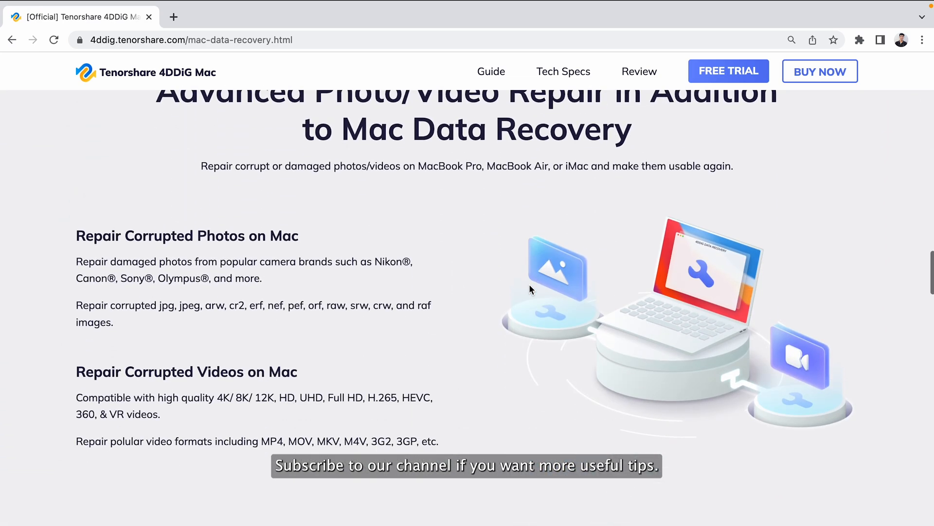
{"action": "scroll", "scroll_direction": "down", "scroll_amount": 3}
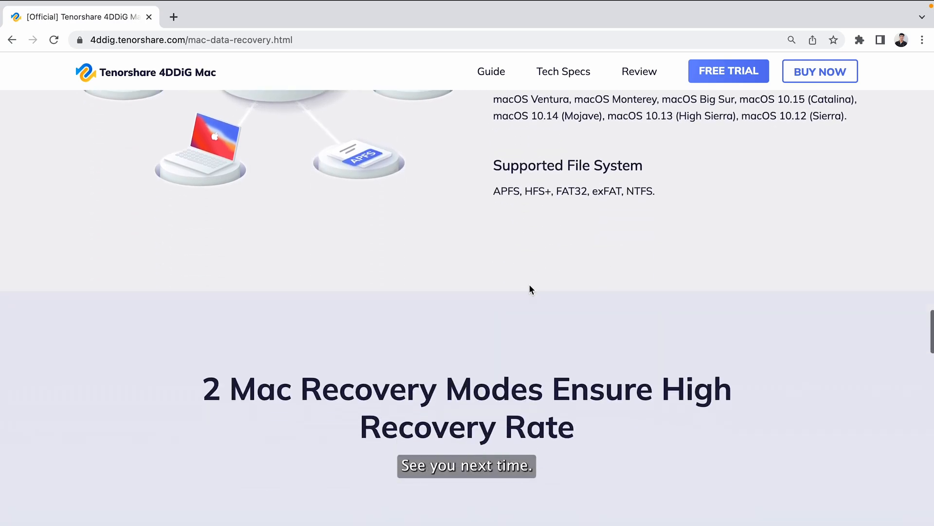